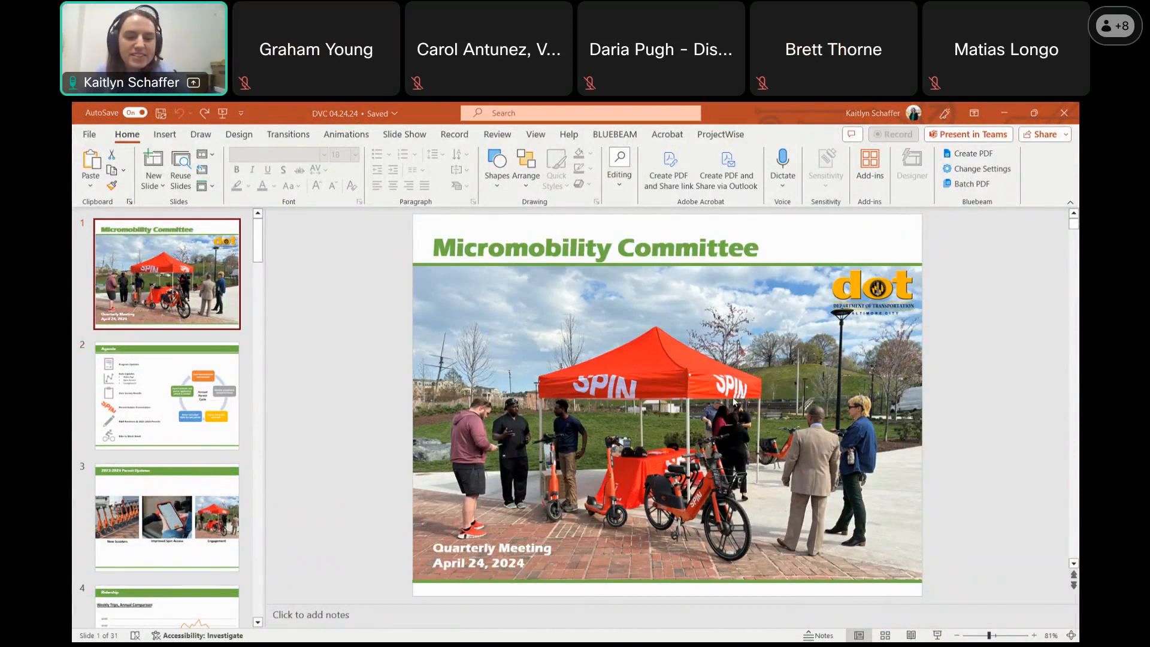
mouse_move(386, 380)
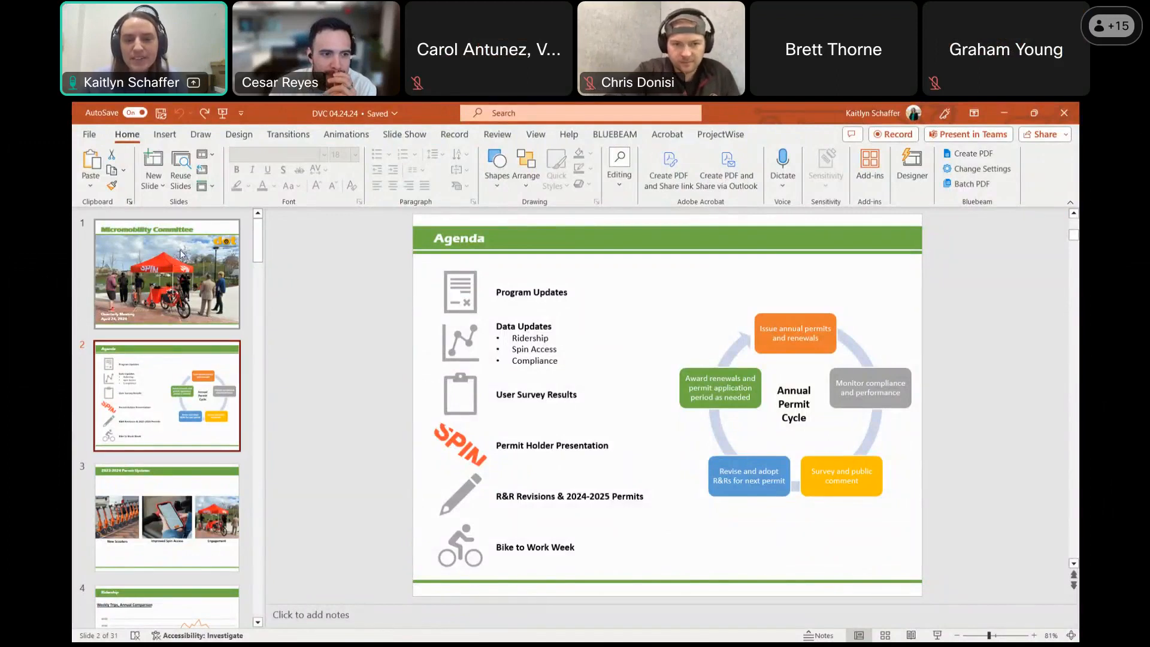
Step: Jump back to slide 1, the April 24, 2024 quarterly meeting title slide
click(166, 273)
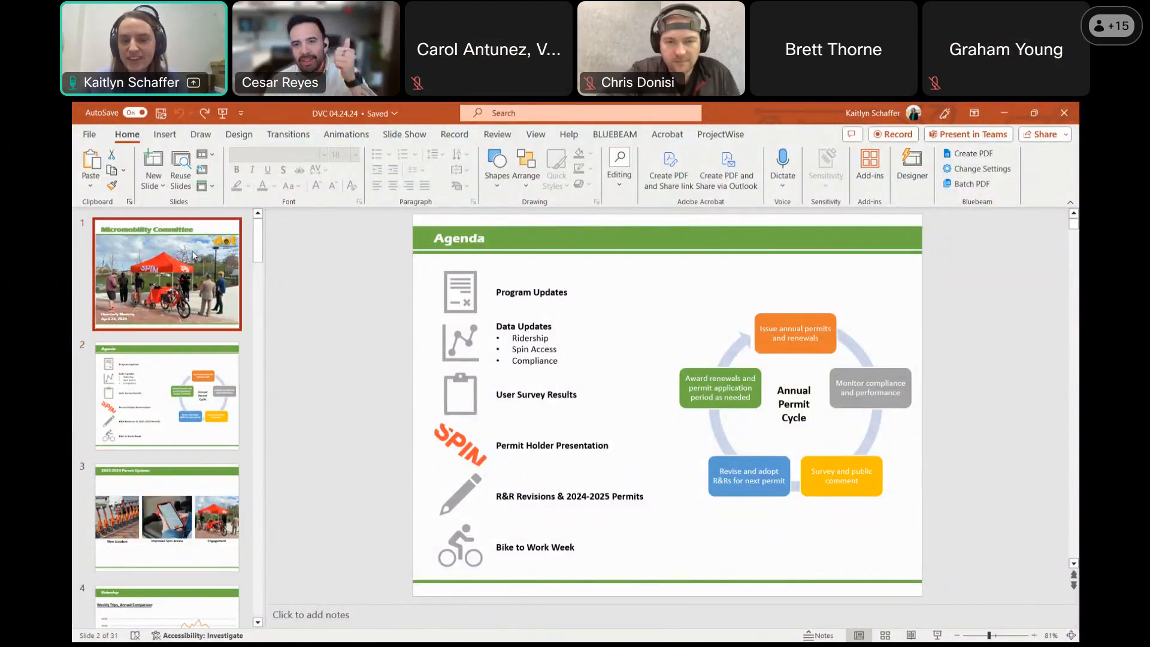
click(167, 273)
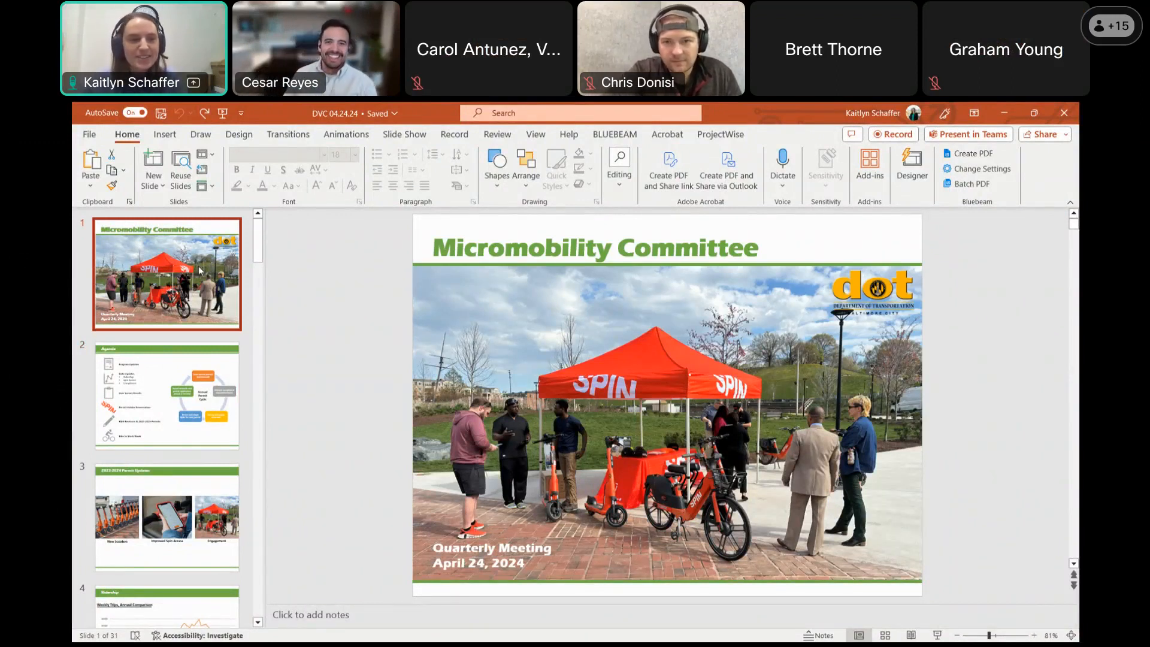
scroll(down, 3)
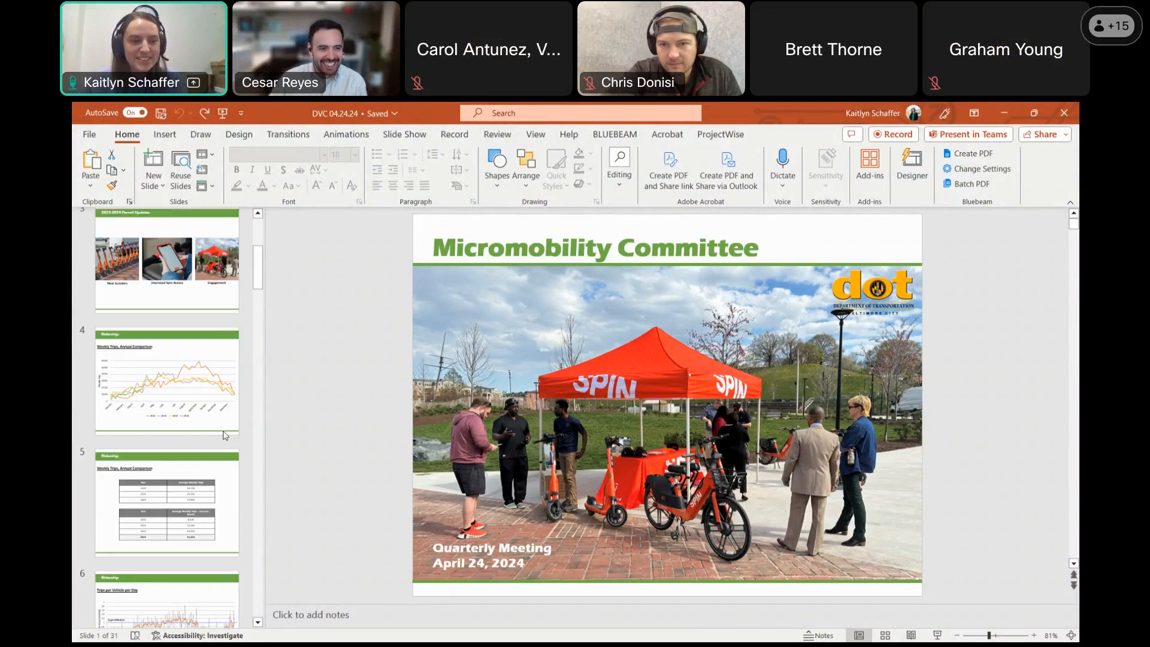
Step: Show slide 5, Weekly Trips annual comparison with 2024 averaging 11,103 trips
click(167, 503)
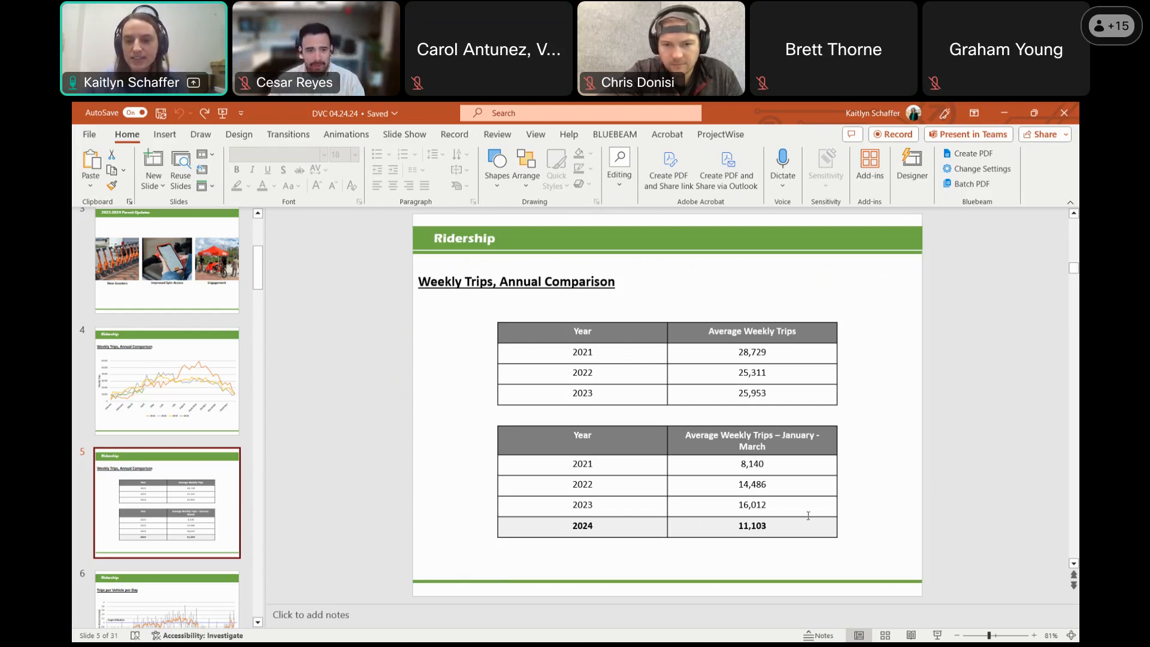
mouse_move(773, 526)
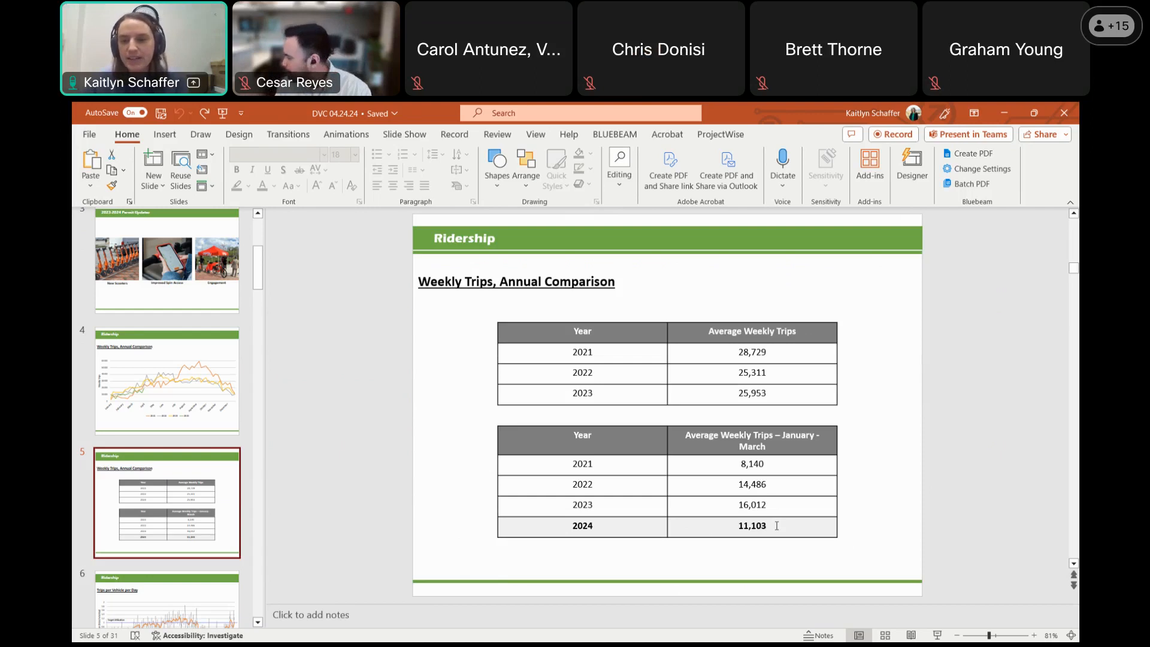
mouse_move(790, 466)
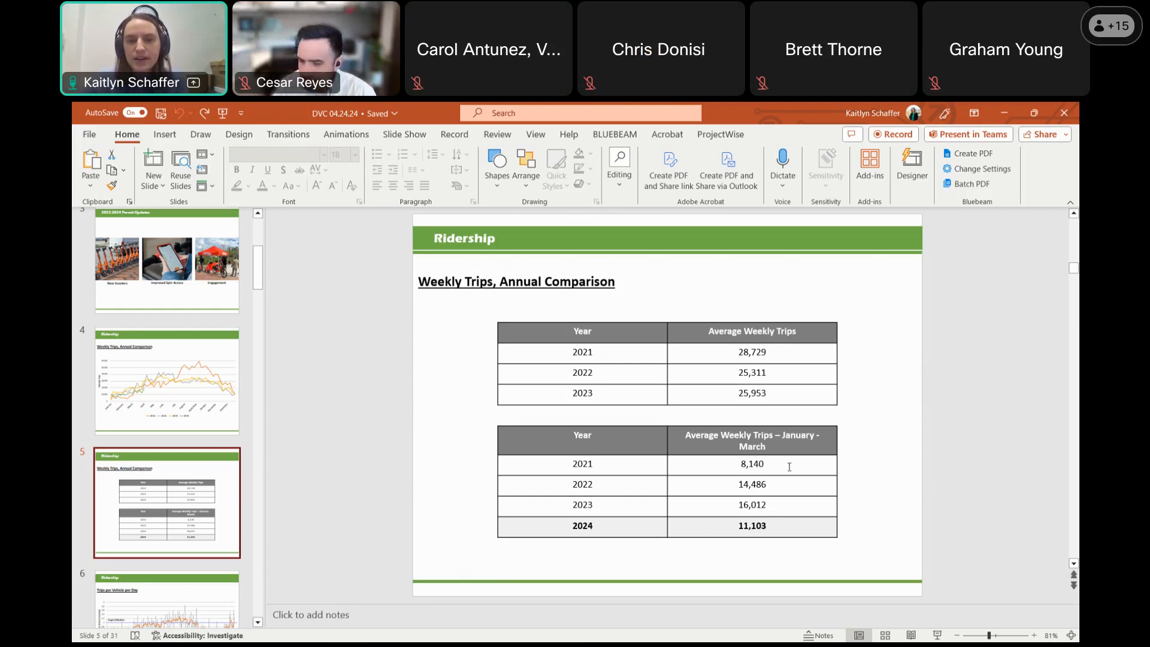
mouse_move(441, 536)
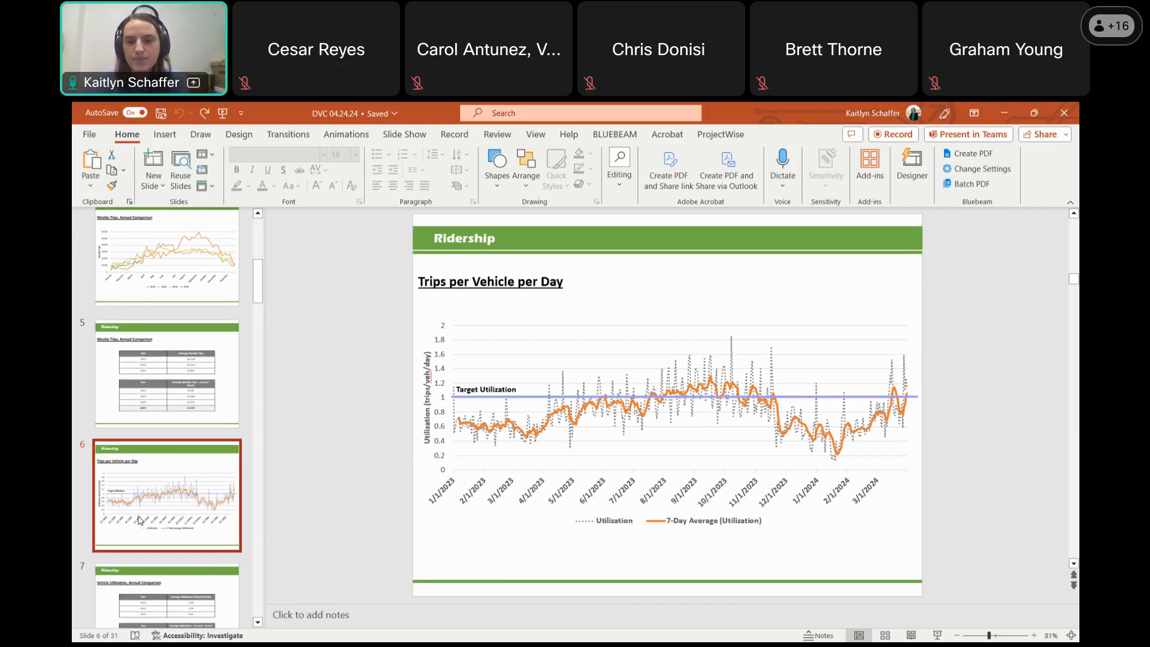
Step: Scroll the thumbnail pane toward slide 6, the Trips per Vehicle per Day chart
scroll(down, 3)
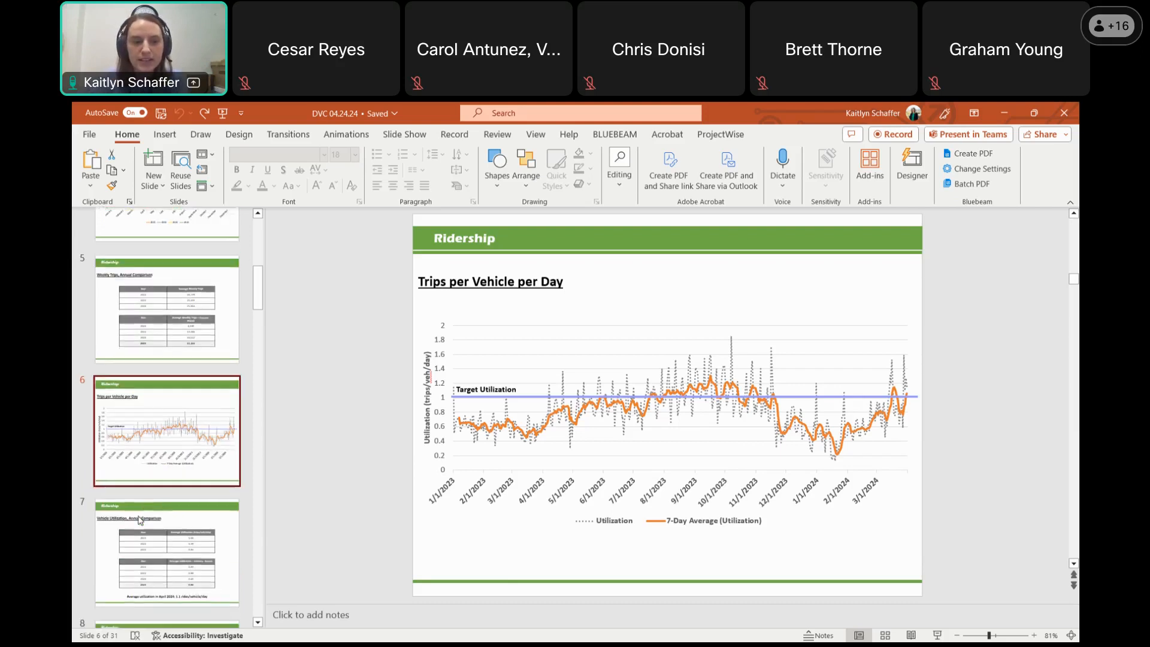
Step: Show slide 7, Vehicle Utilization annual comparison with 2024 at 0.66 rides/vehicle/day
click(167, 557)
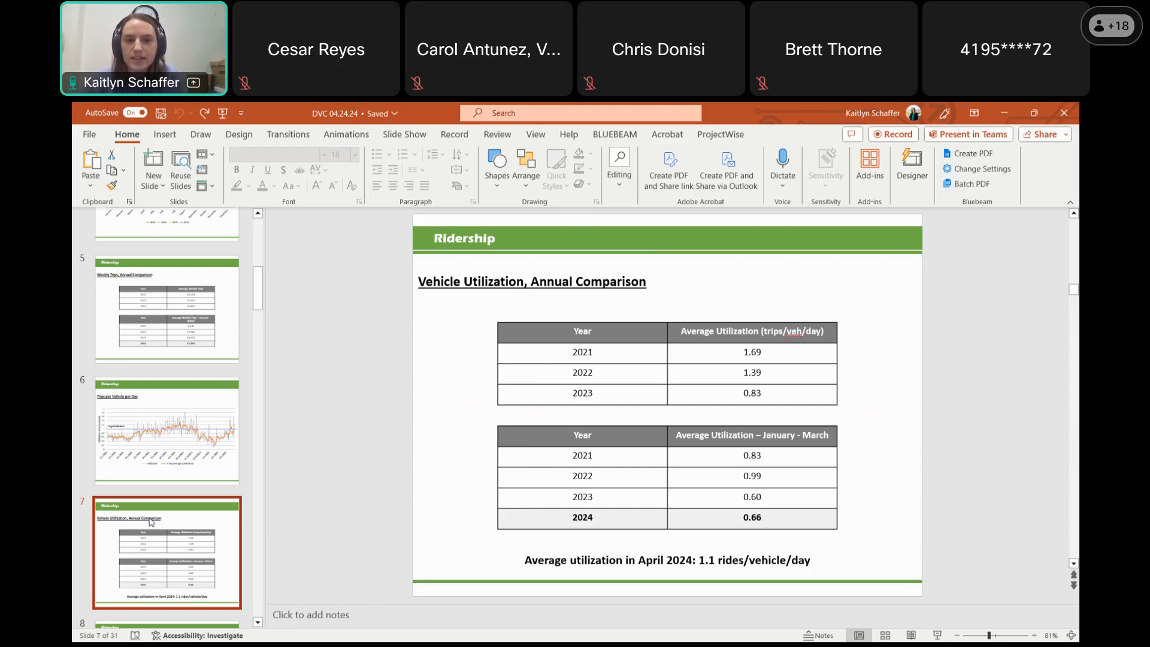
Step: Show slide 8, the vehicles deployed versus total daily trips chart
click(151, 522)
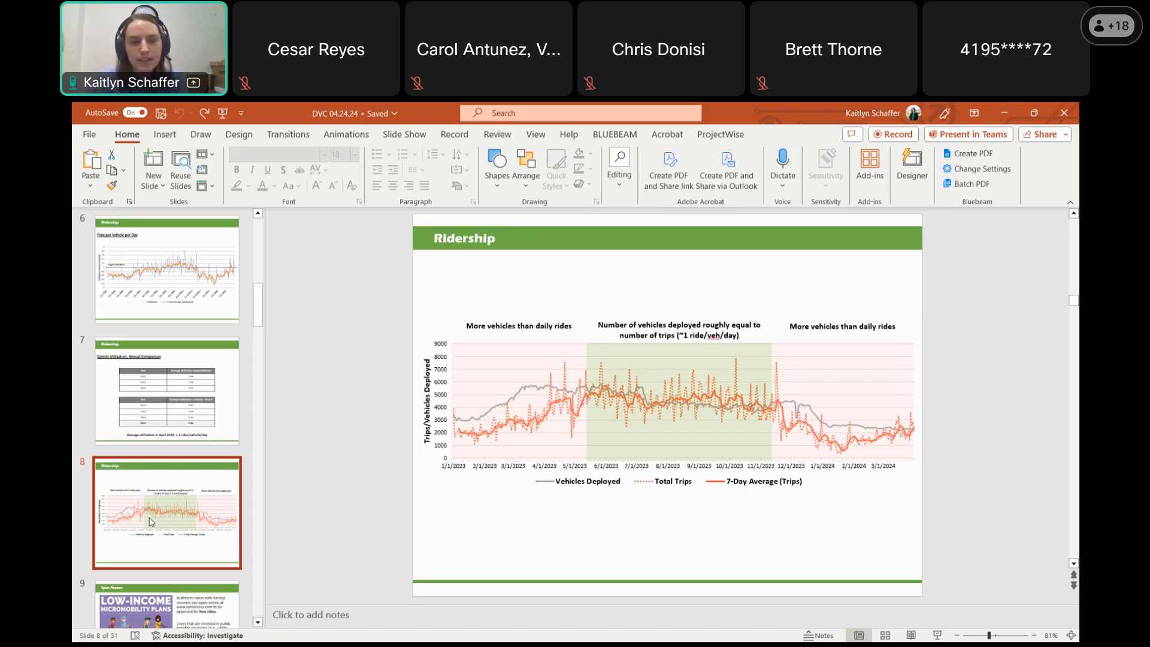
Step: Show slide 9, Spin Access low-income plans with free rides for eligible Baltimore riders
click(150, 522)
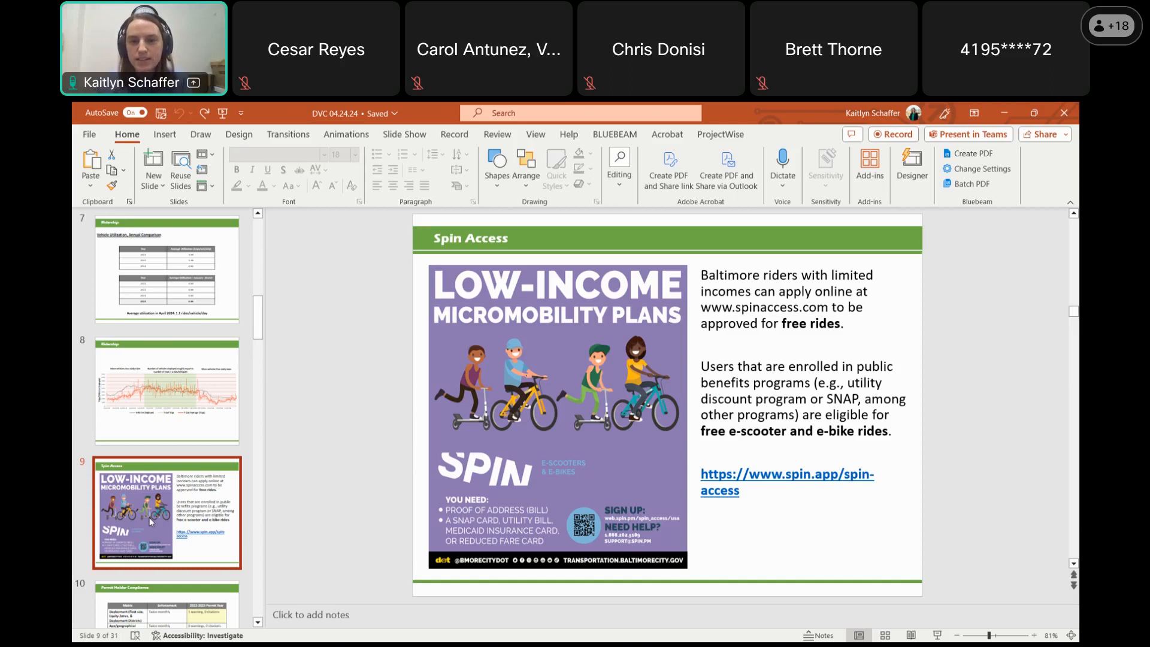
click(170, 529)
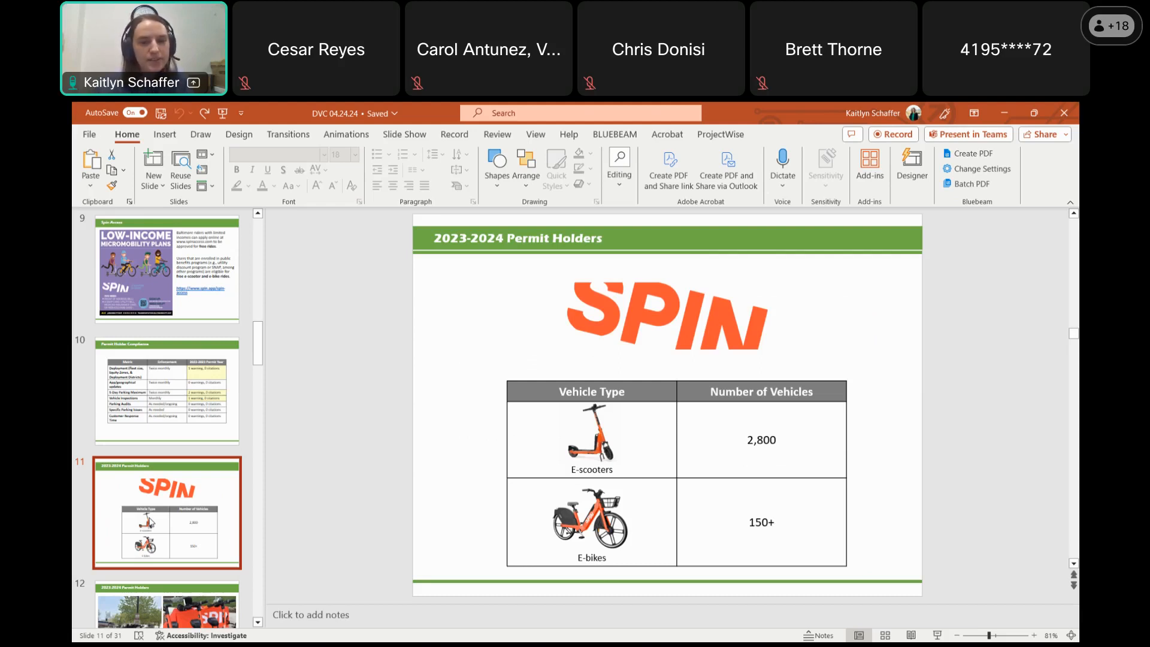
Step: Show slide 12, 2023-2024 Permit Holders photos of parked orange Spin scooters
click(151, 520)
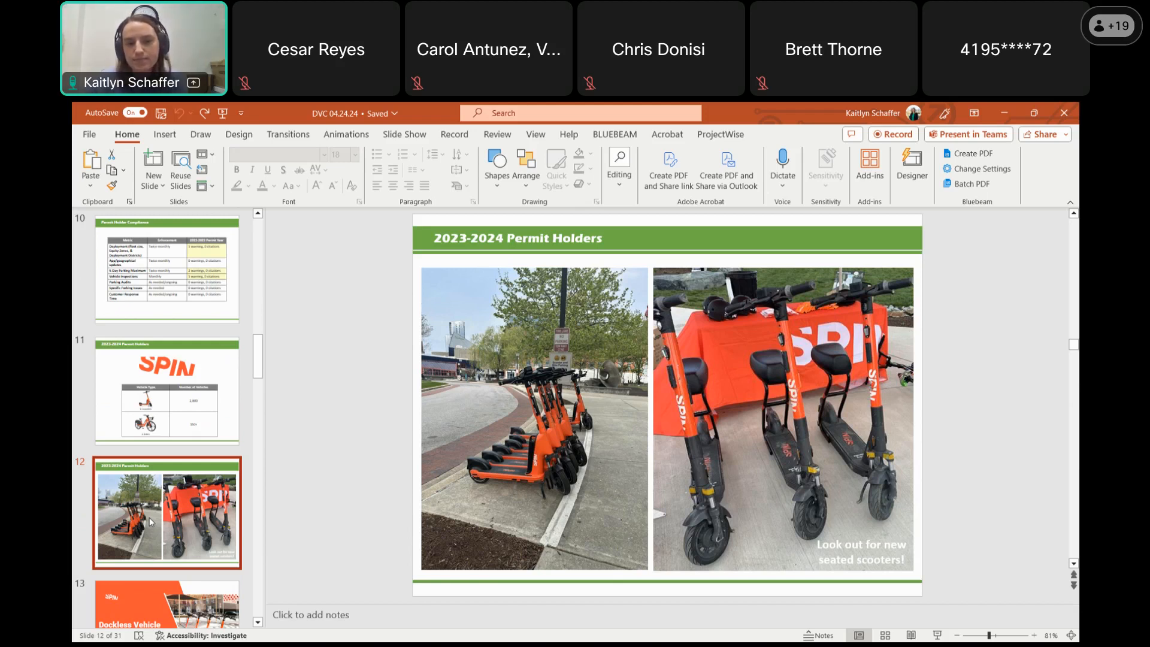
click(151, 521)
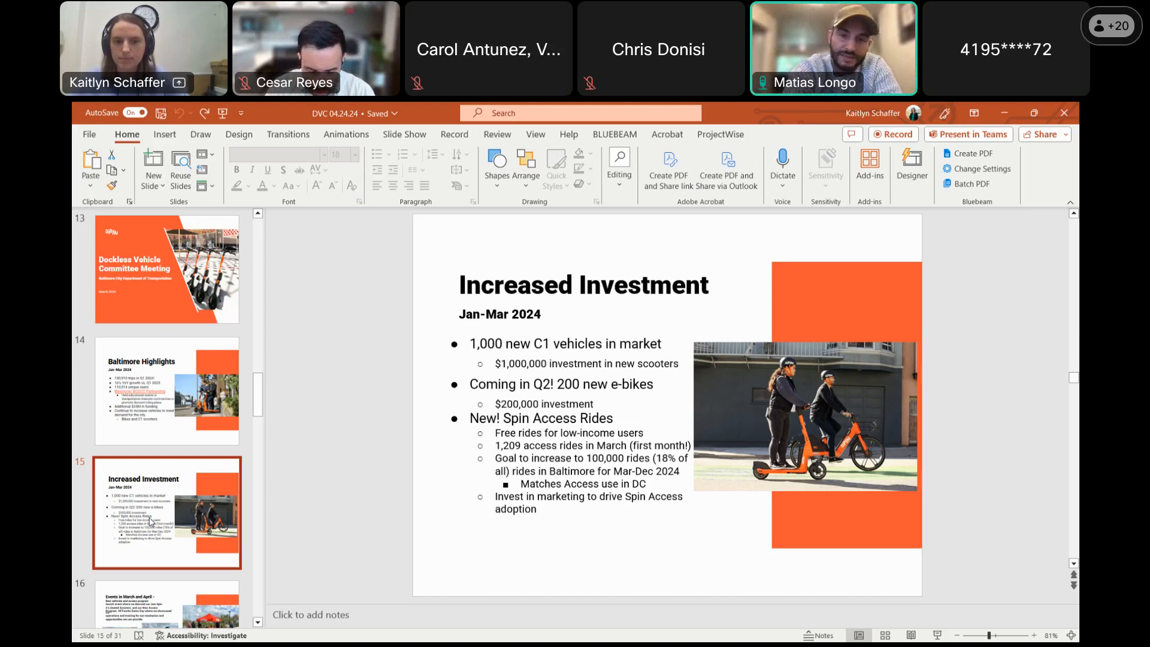
Step: Show slide 16, the seated Spin 6 launch event and VETworks Demo Day photos
click(168, 520)
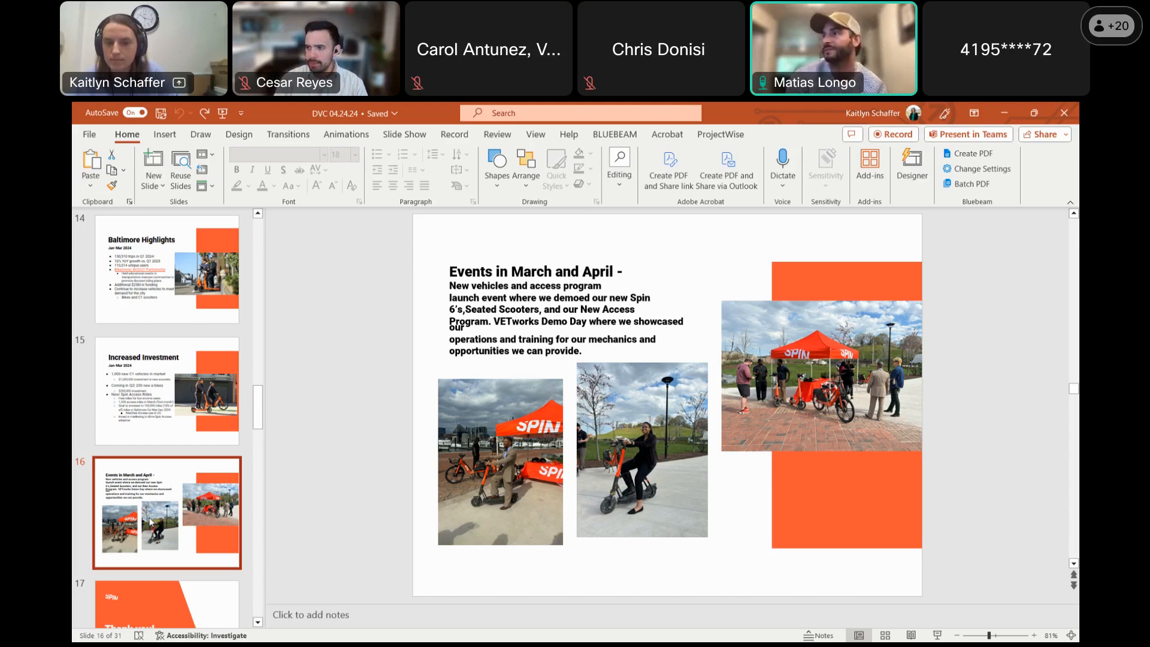
Step: Advance to slide 17, Spin's Thank you closing slide with the contact line
click(150, 522)
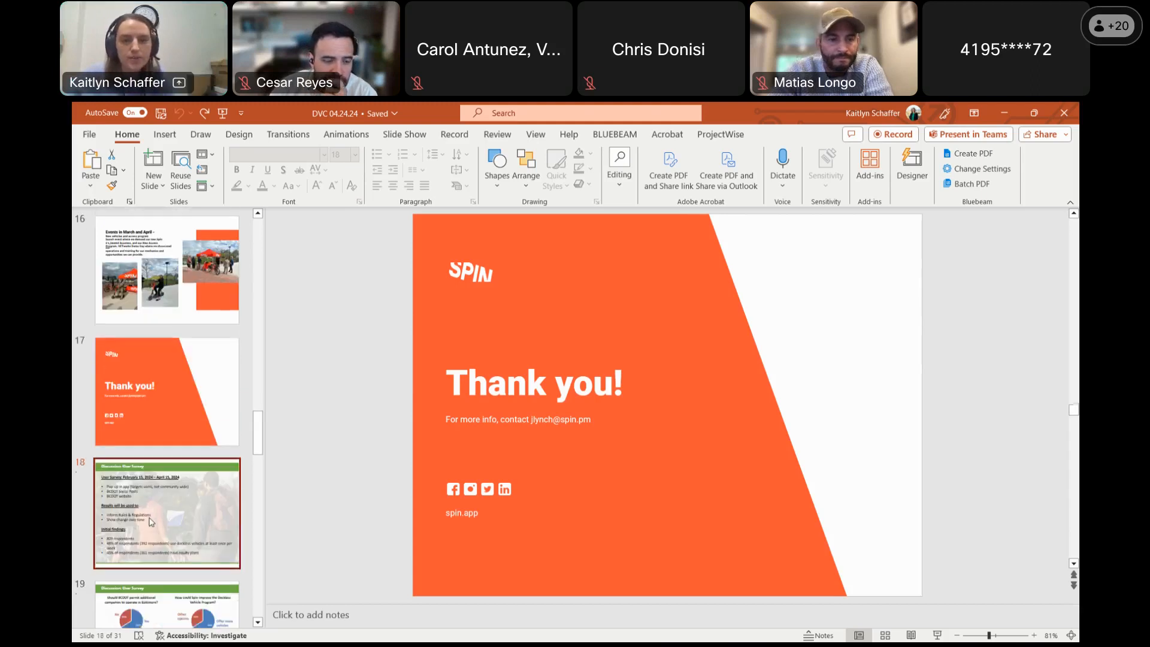
Step: Advance through Discussion: User Survey to slide 20, Process for Annual Revisions key dates
click(166, 517)
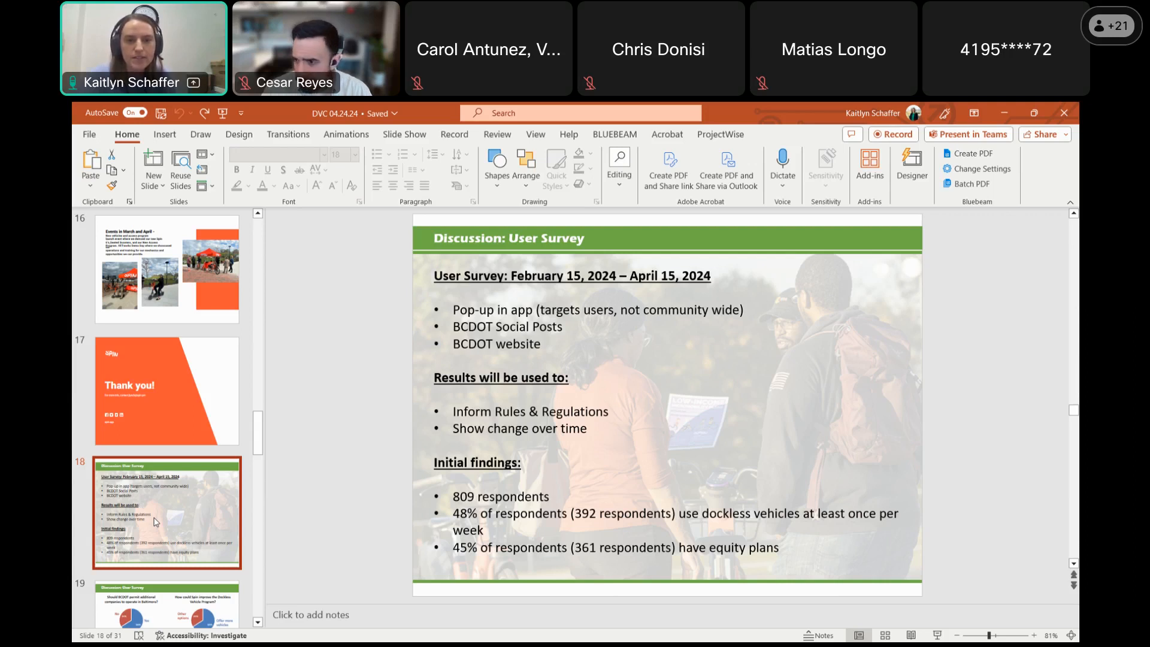
click(168, 512)
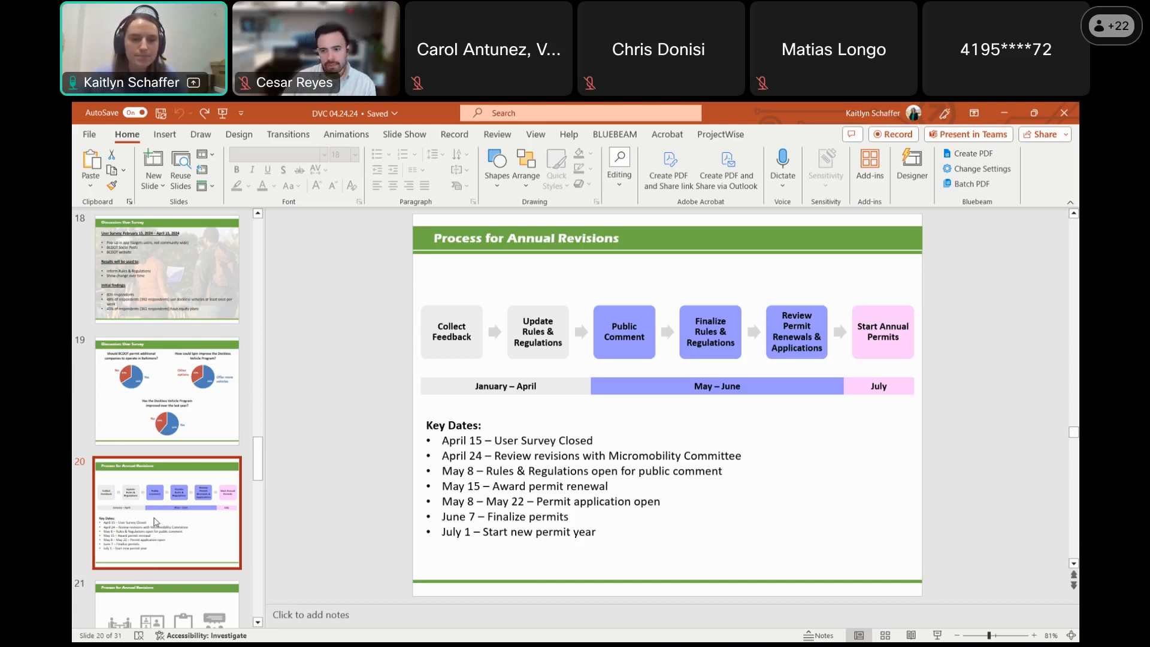
Step: Show the Proposed Revision 1 slide on a formal departure process for permit holders
click(155, 520)
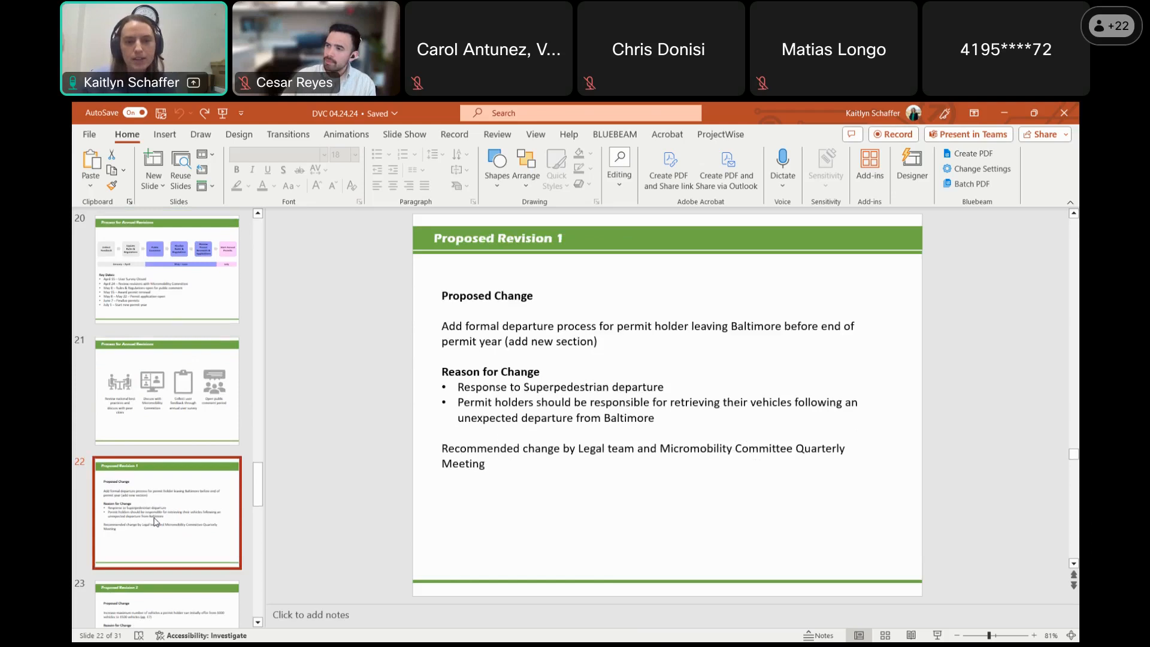
Step: Return to the Process for Annual Revisions slide with its four review steps
click(166, 391)
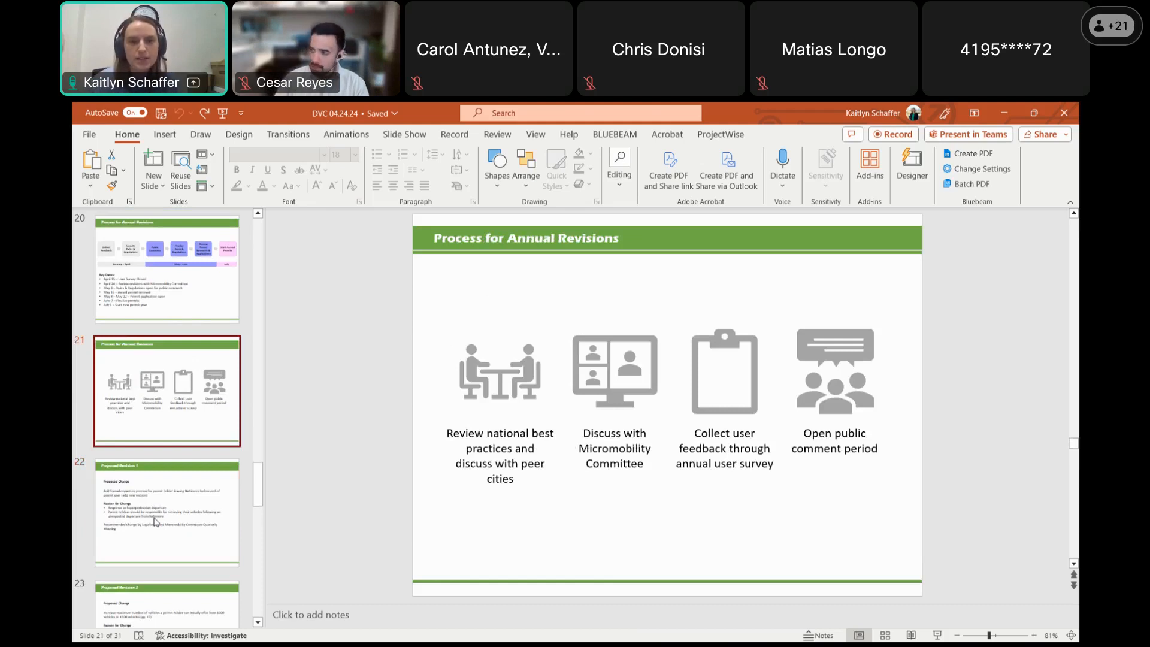
Step: Advance again to the Proposed Revision 1 slide about early departures from Baltimore
click(167, 523)
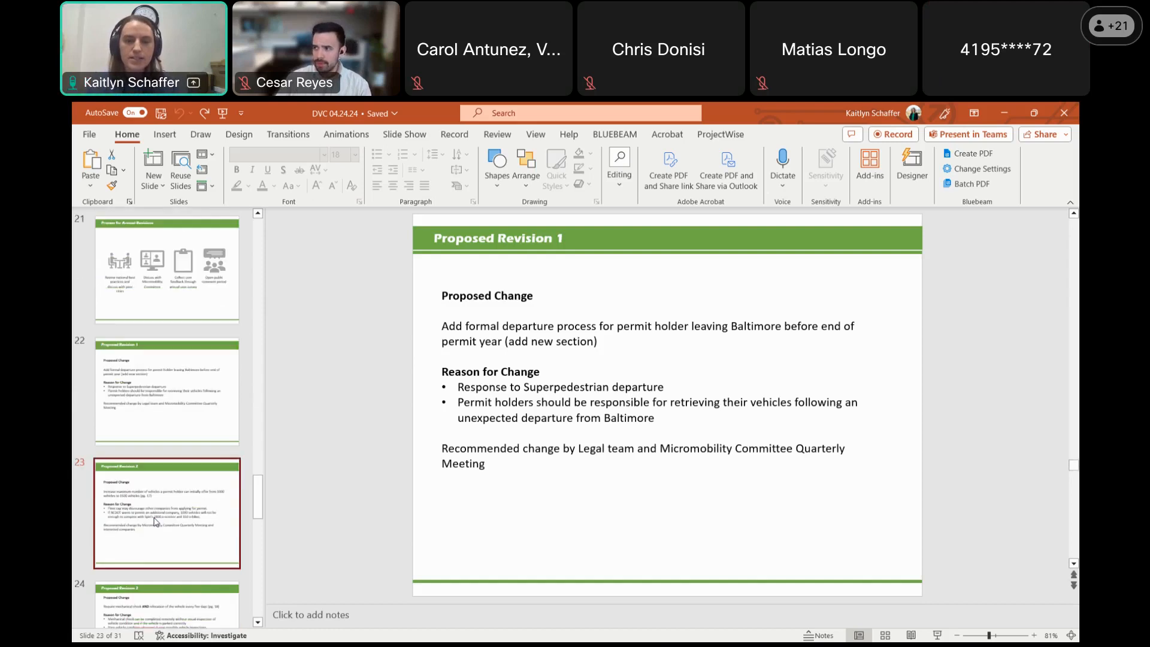
Step: Stay on Proposed Revision 1, citing the Superpedestrian departure and Legal recommendation
click(166, 391)
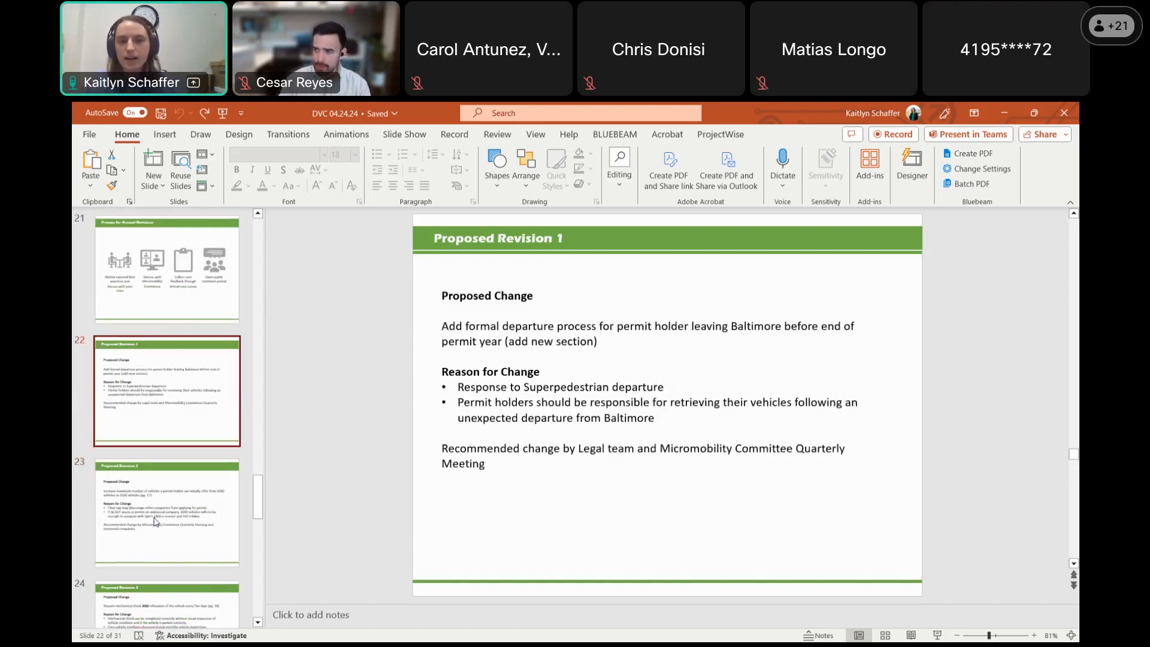
Step: Advance to the Proposed Revision 2 slide
click(158, 523)
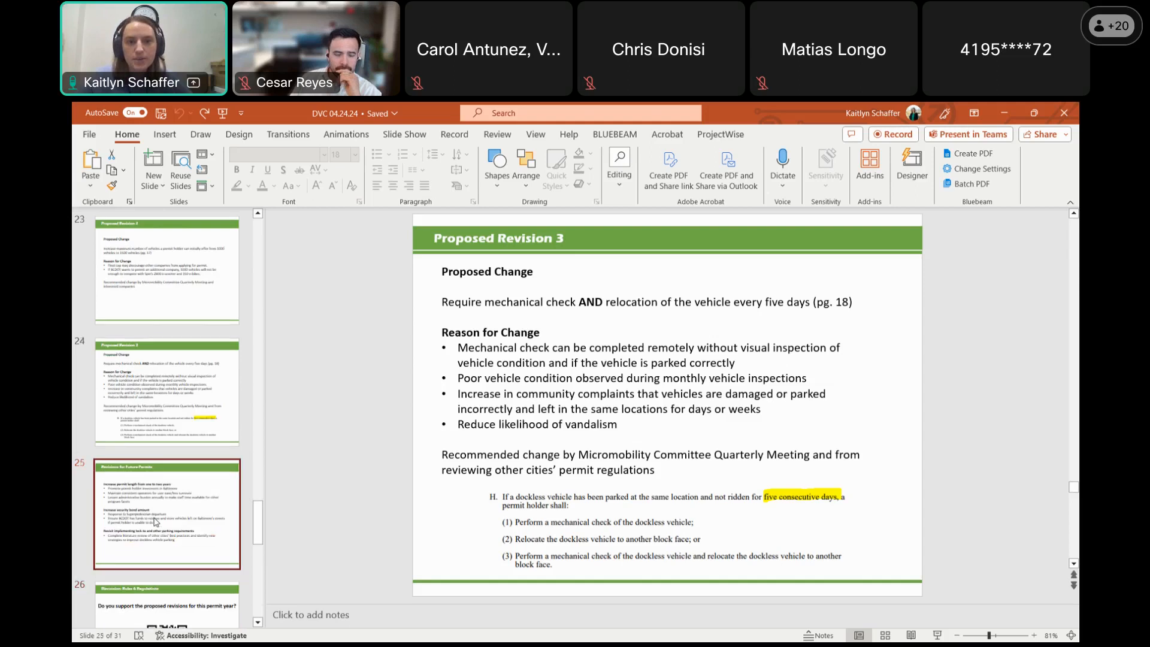
Step: Advance to slide 25, Proposed Revision 3 on five-day mechanical checks and relocation
click(168, 522)
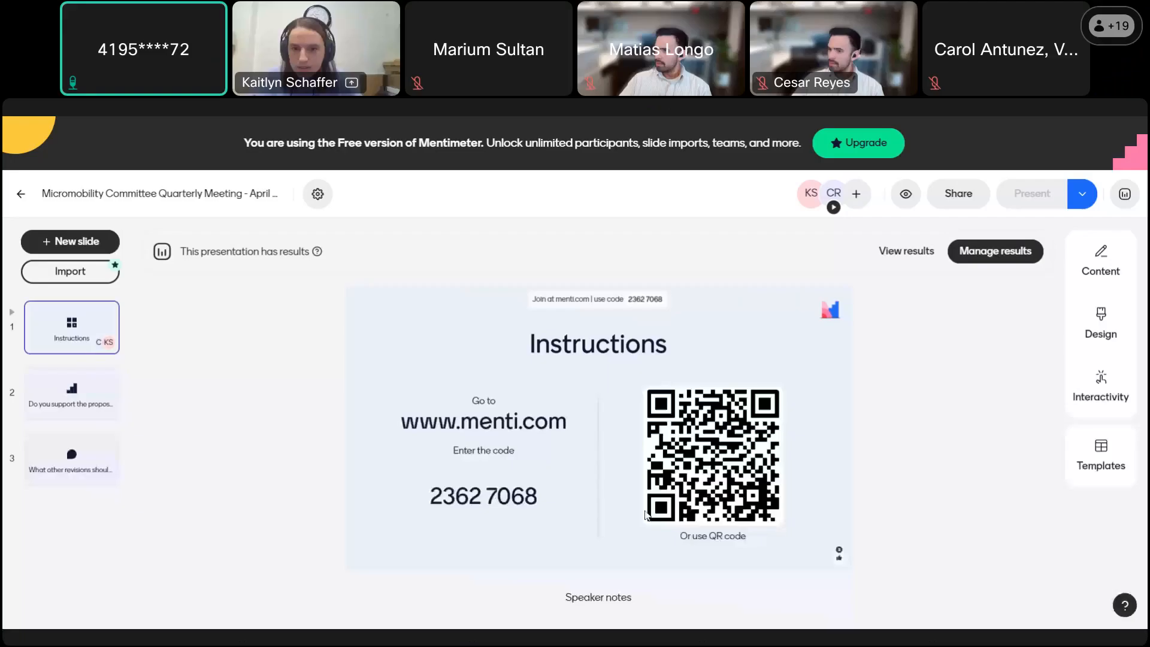
click(1081, 194)
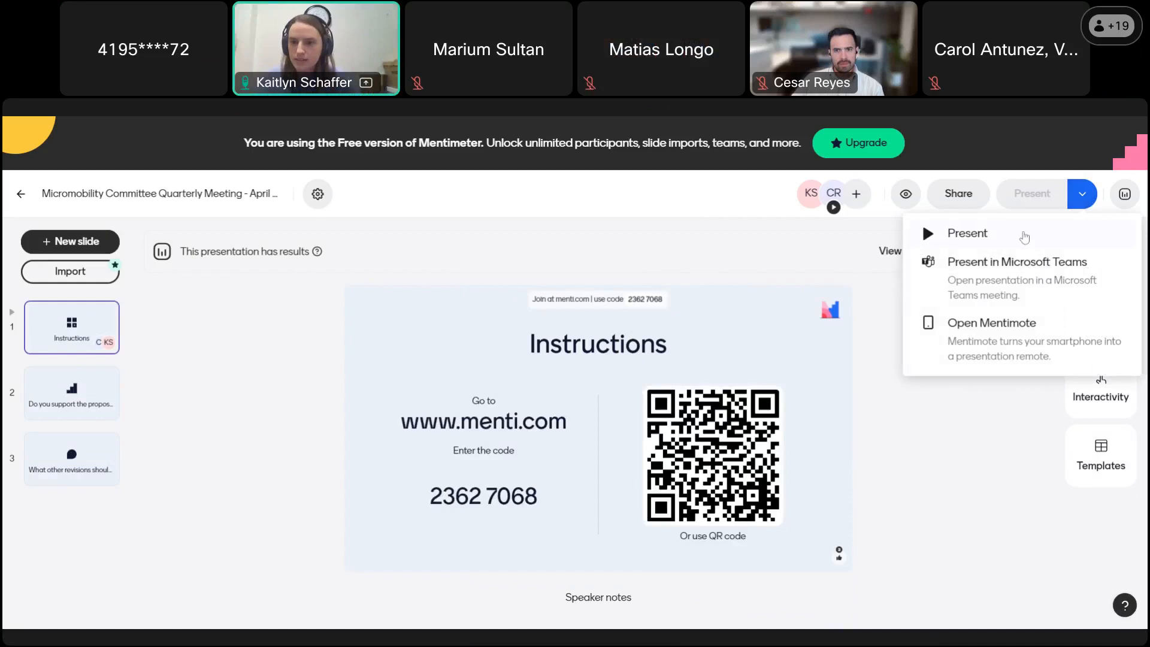
Step: Start presenting the Mentimeter slides full screen from the Present menu
click(967, 232)
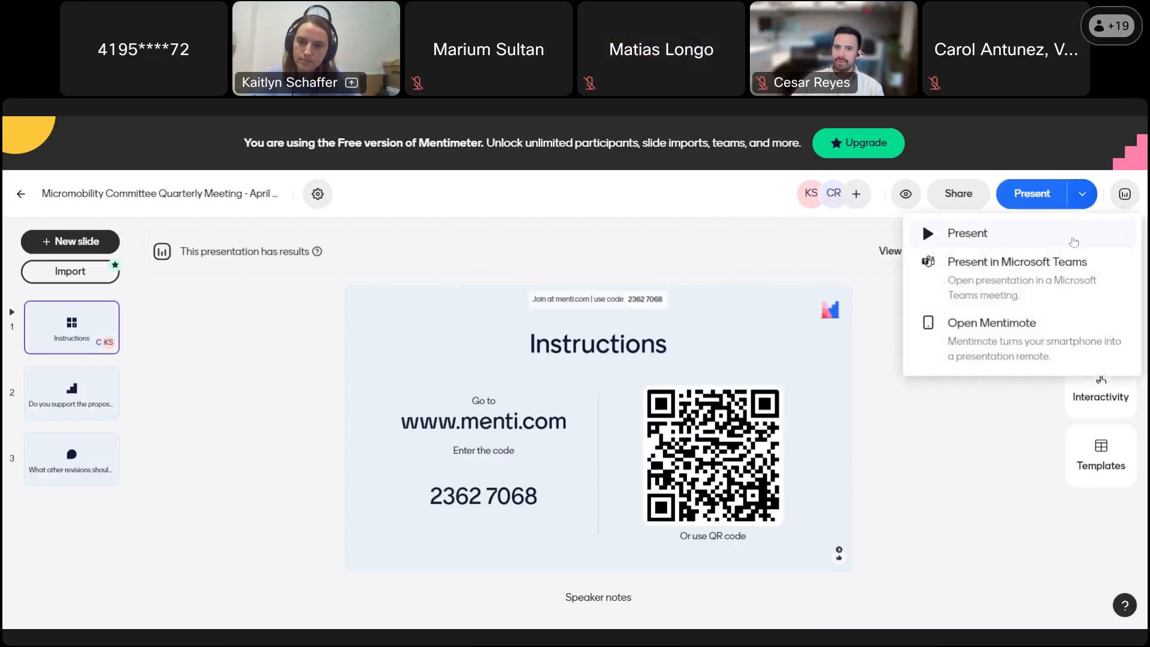
click(967, 232)
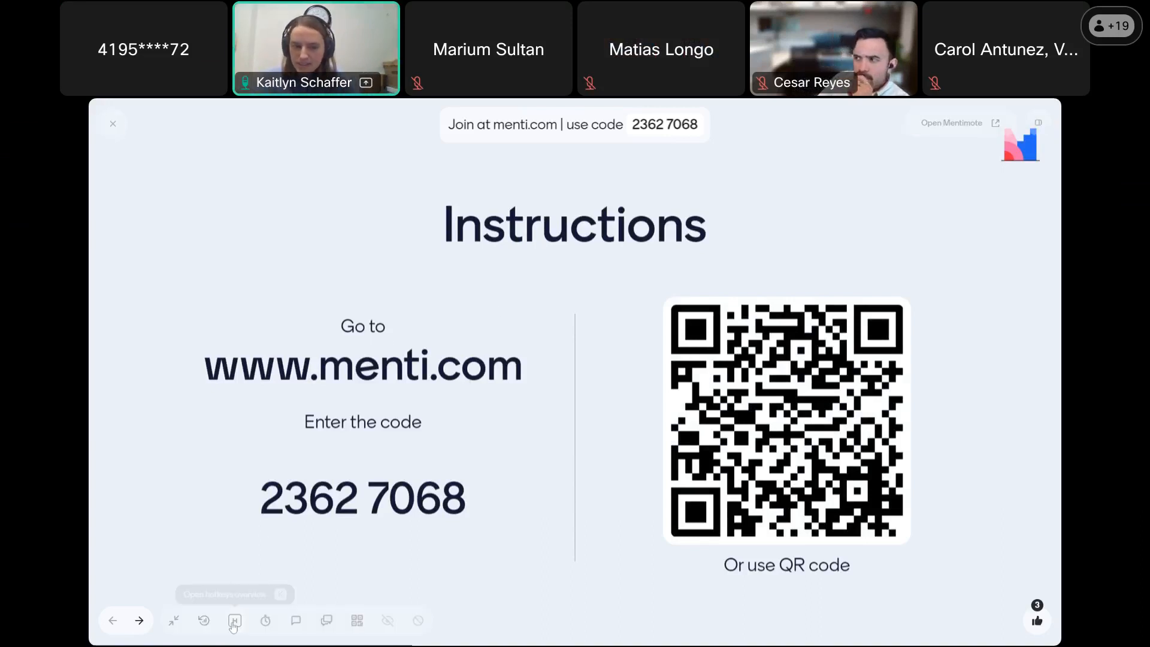
mouse_move(139, 620)
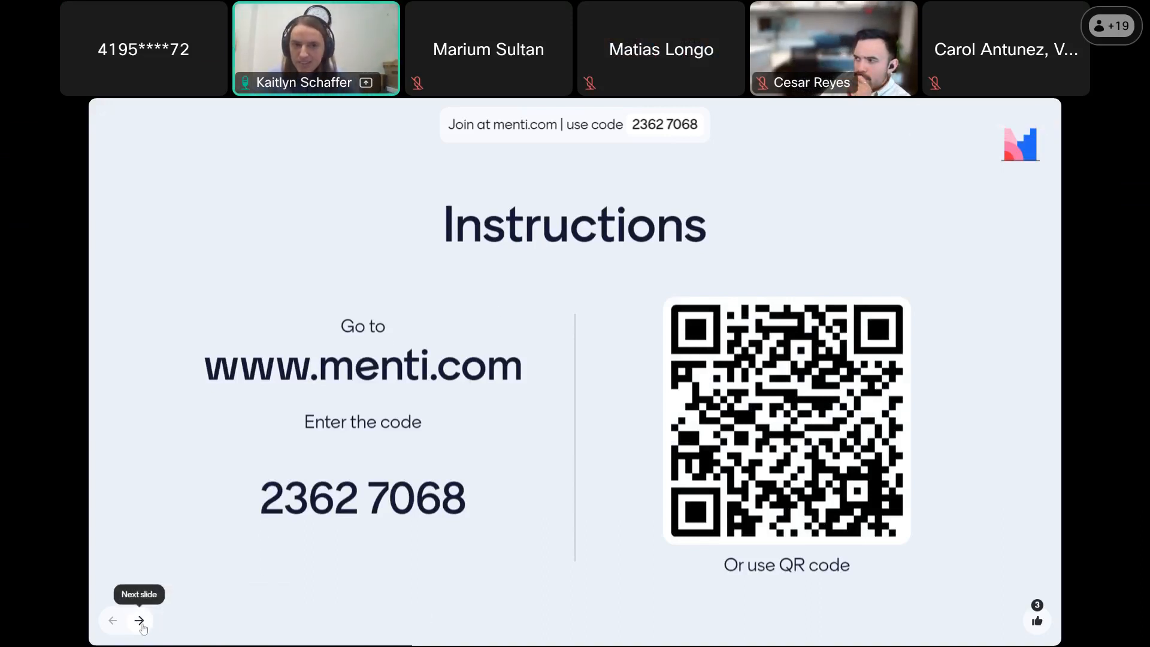
Step: Advance from the Instructions slide to the permit-revisions poll results (6 Yes, 2 No, 2 Not sure)
click(136, 620)
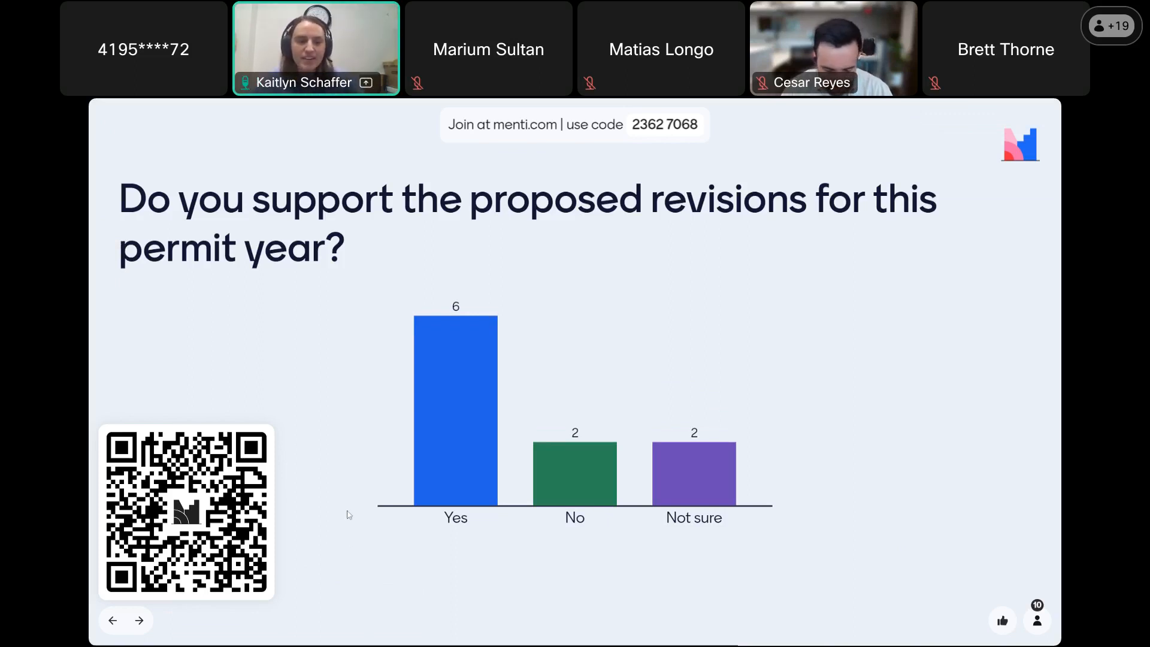
mouse_move(376, 587)
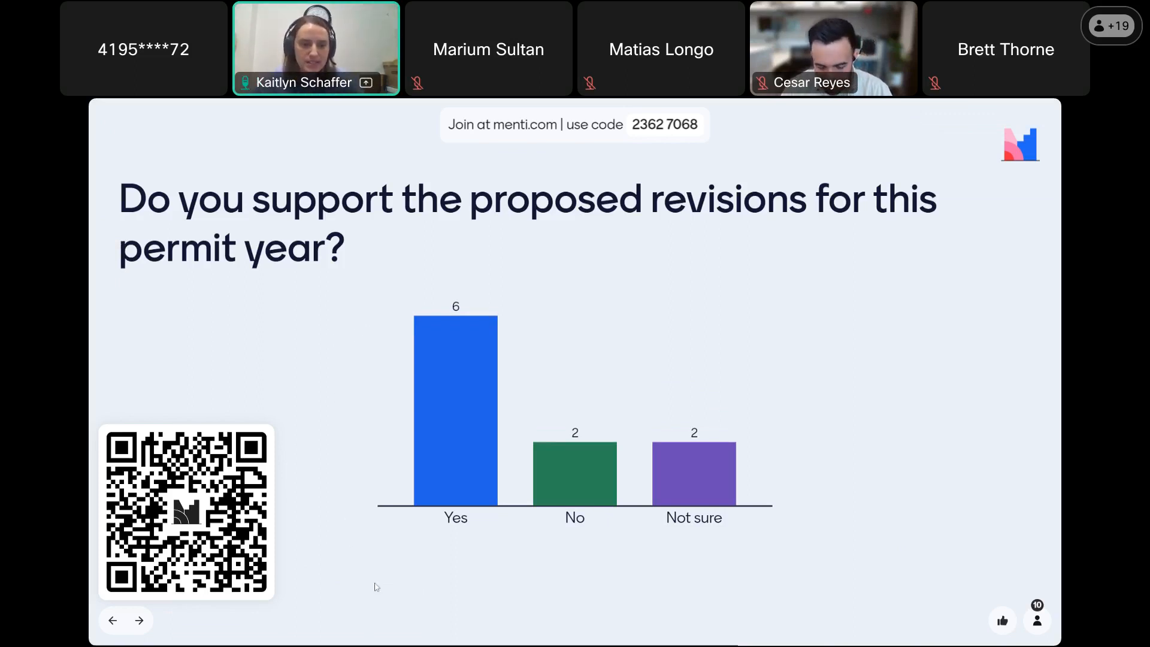
mouse_move(141, 620)
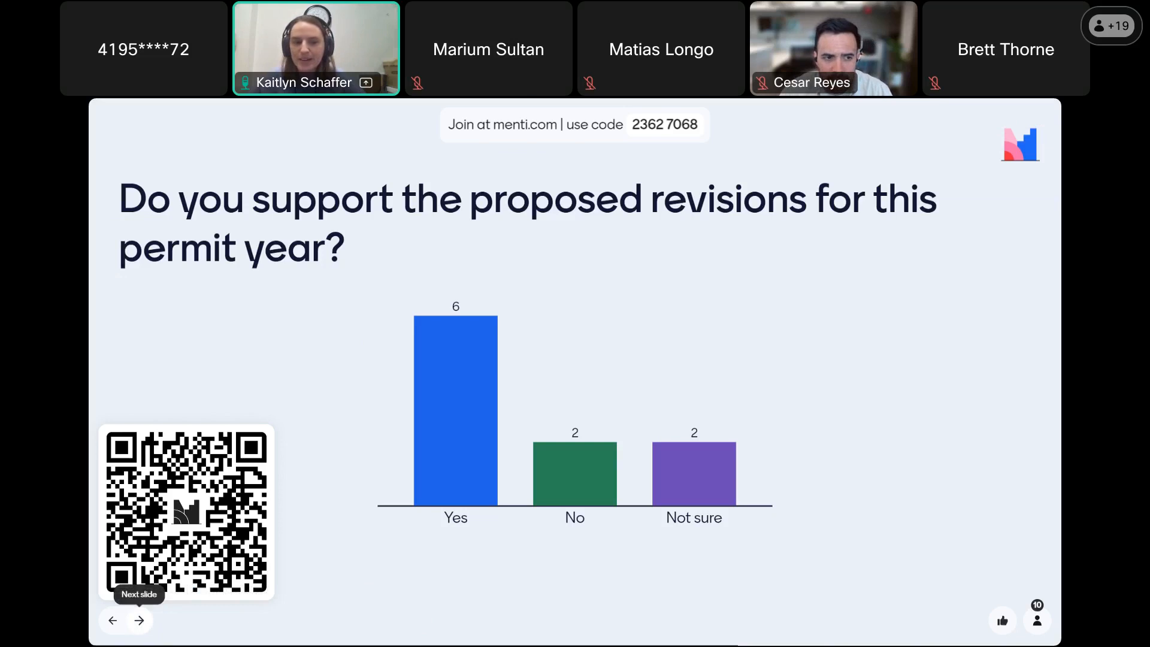
Step: Move past the last poll result, ending Mentimeter and returning to PowerPoint slide 26
click(140, 620)
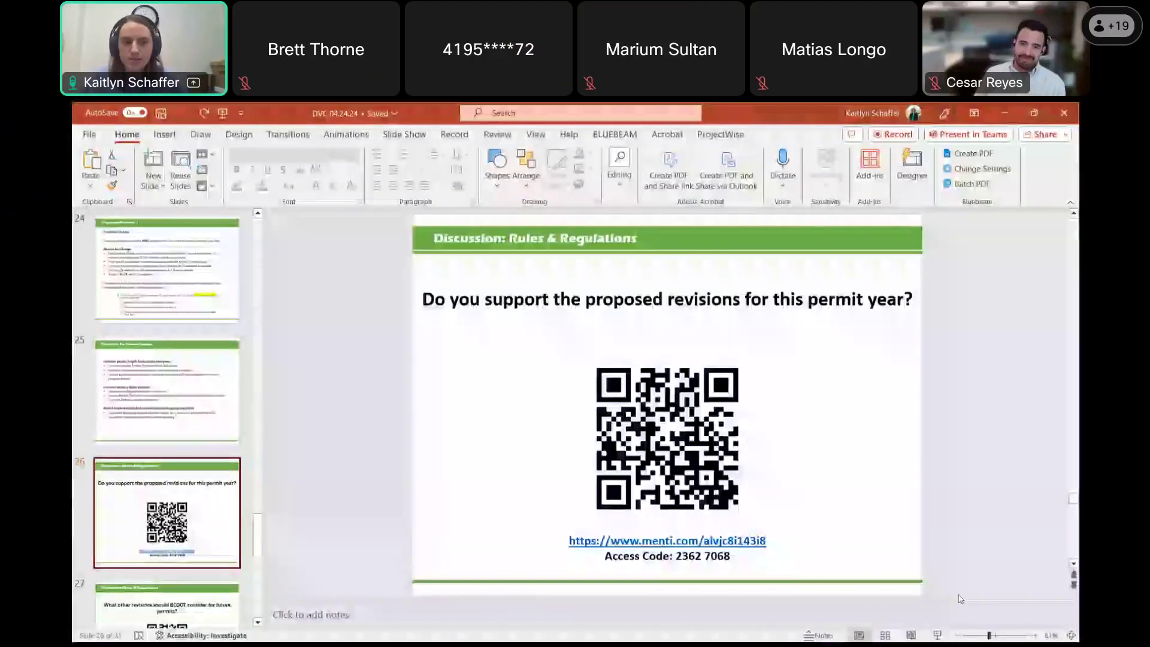
Step: Scroll the thumbnail pane down toward the 2024-2025 Permits slide
scroll(down, 3)
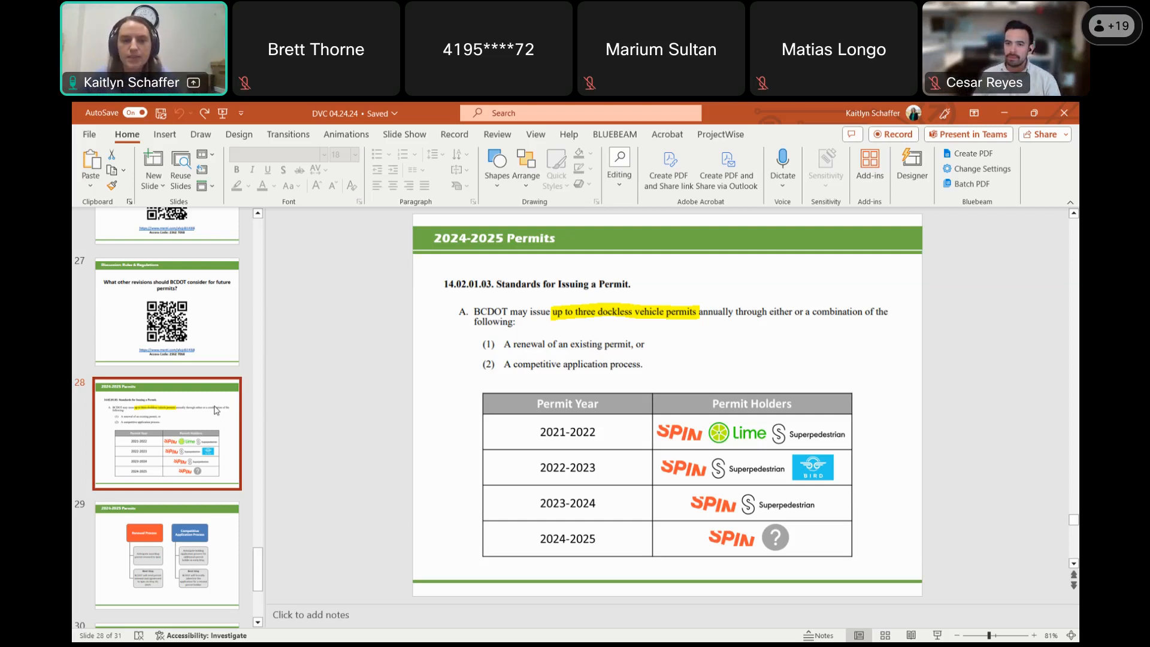
Step: Display slide 29 outlining Spin's renewal process versus the competitive application process
click(167, 562)
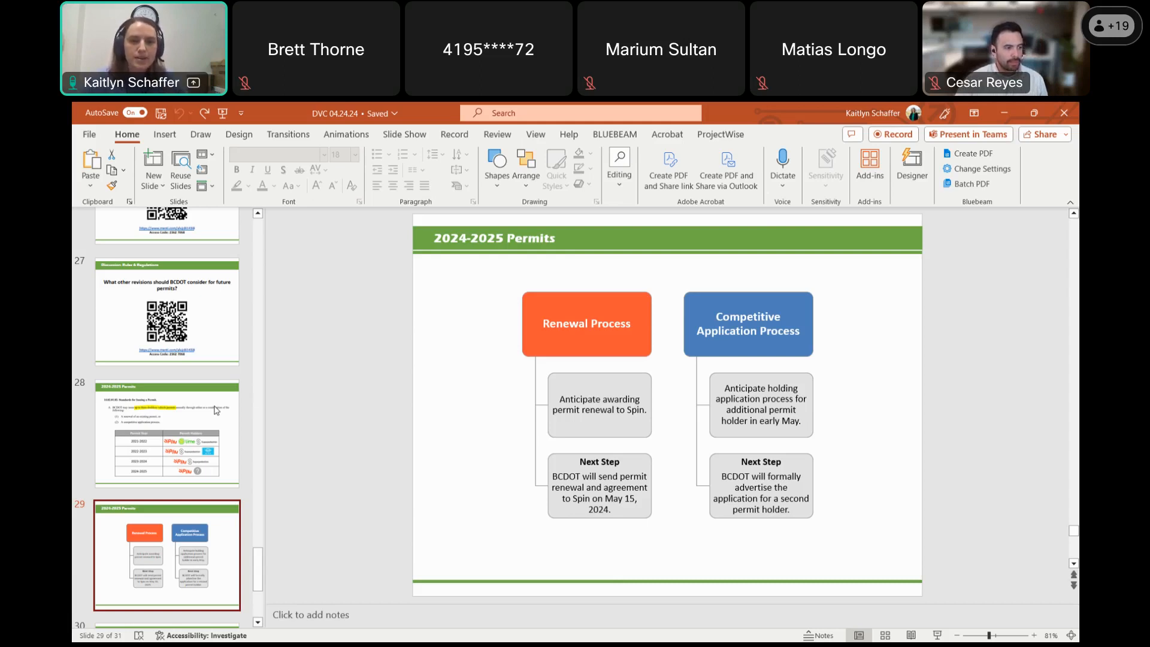
scroll(down, 3)
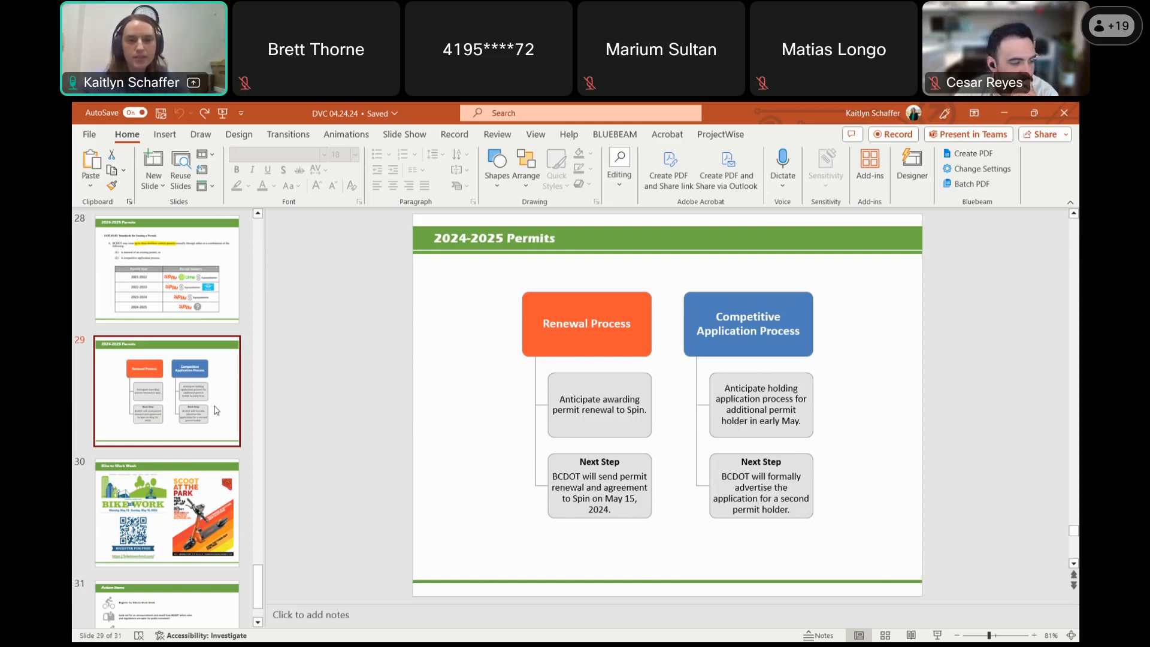
click(168, 515)
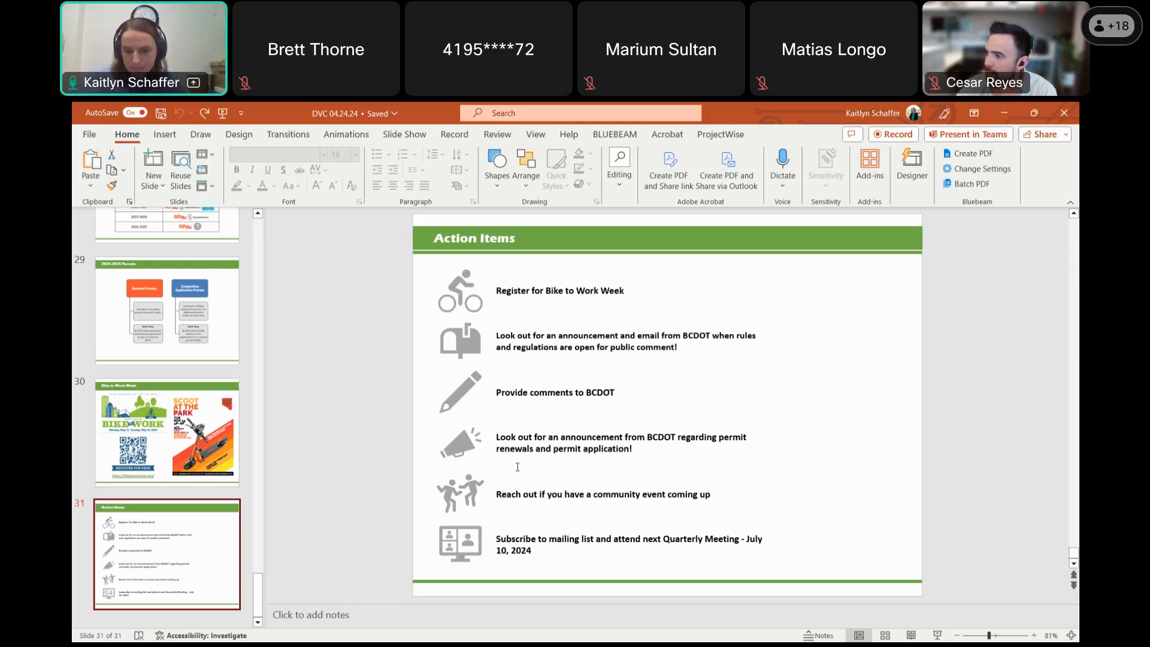
mouse_move(623, 628)
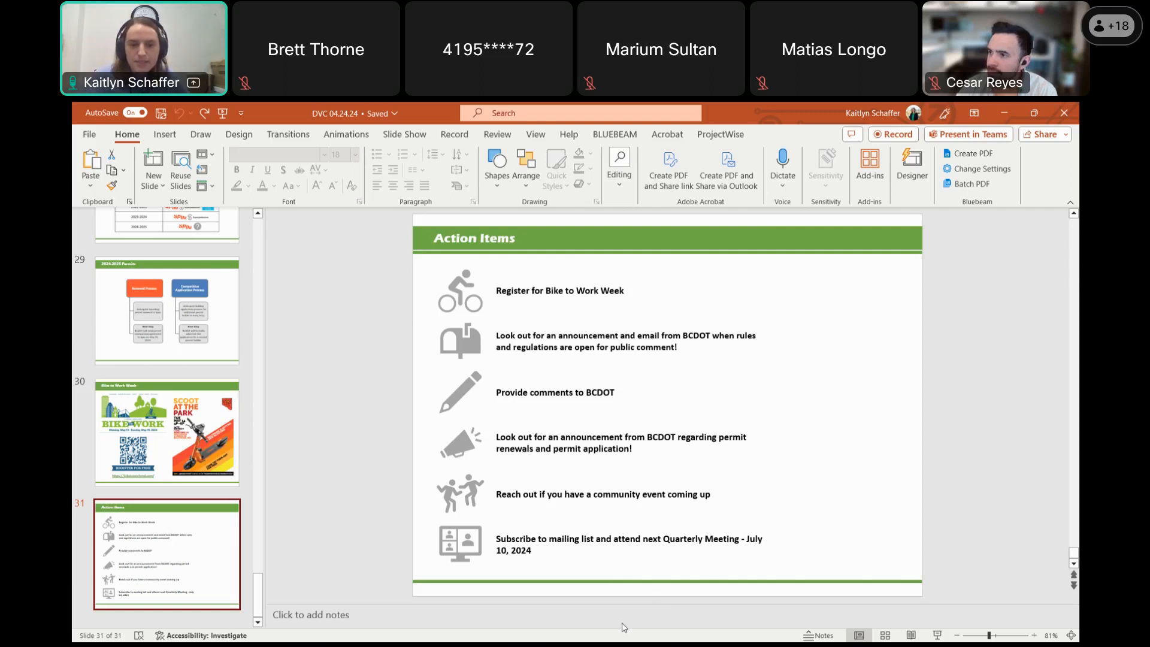